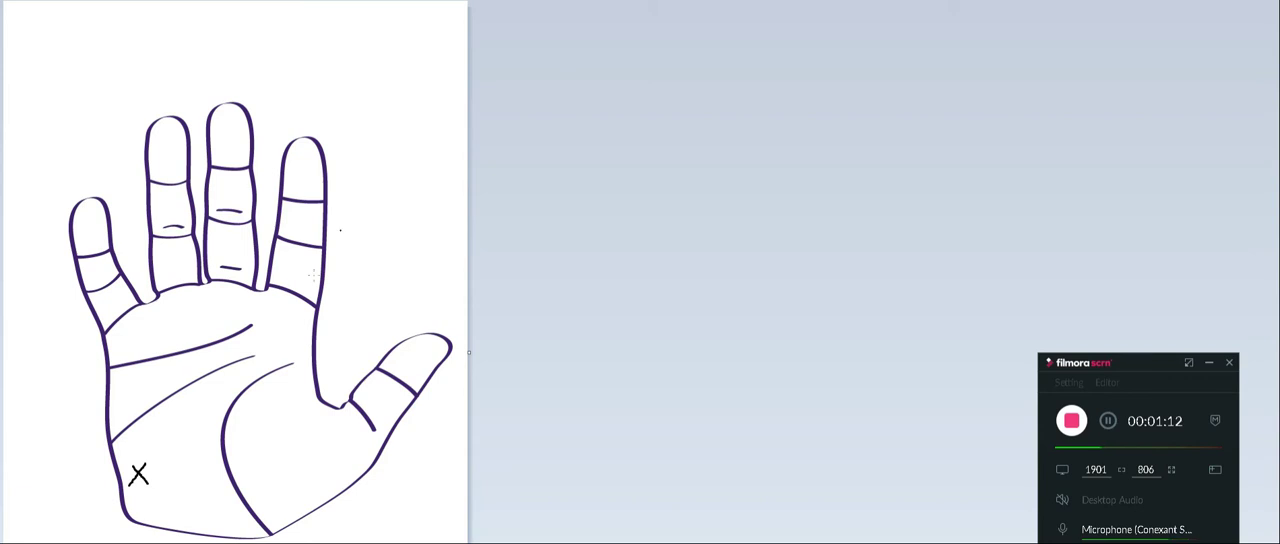
pyautogui.moveTo(210, 420); pyautogui.dragTo(244, 384)
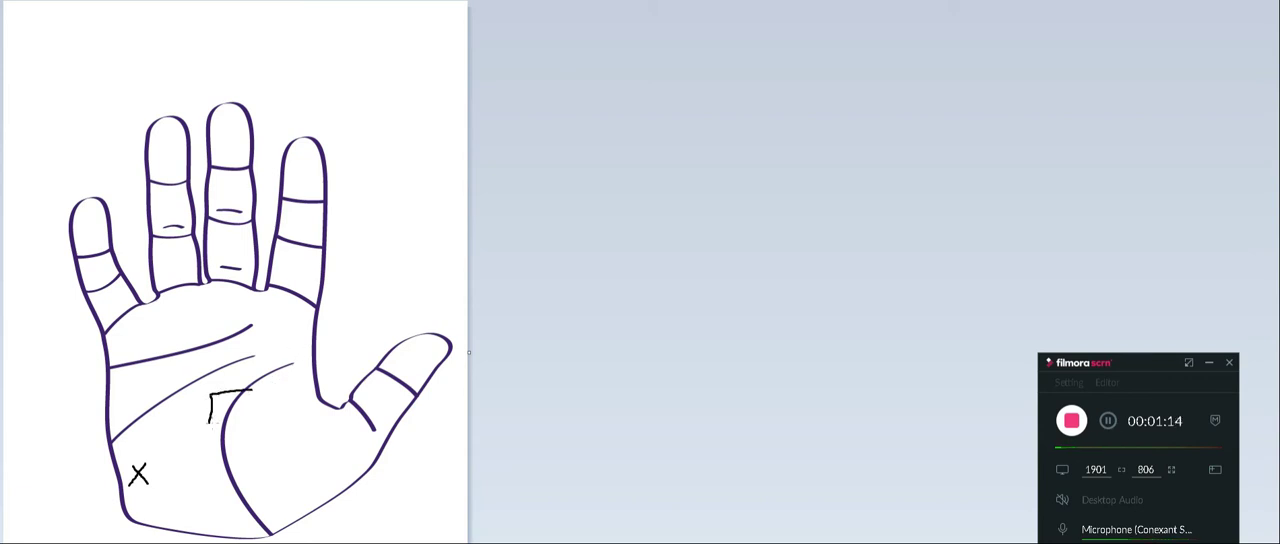
pyautogui.moveTo(210, 396); pyautogui.dragTo(260, 420)
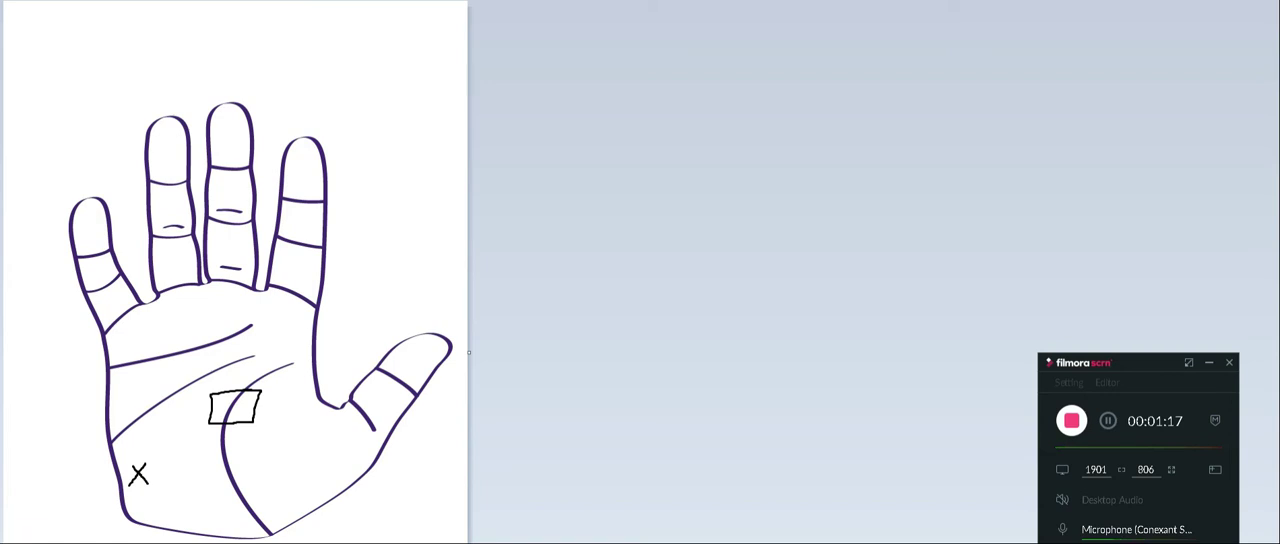
pyautogui.click(236, 408)
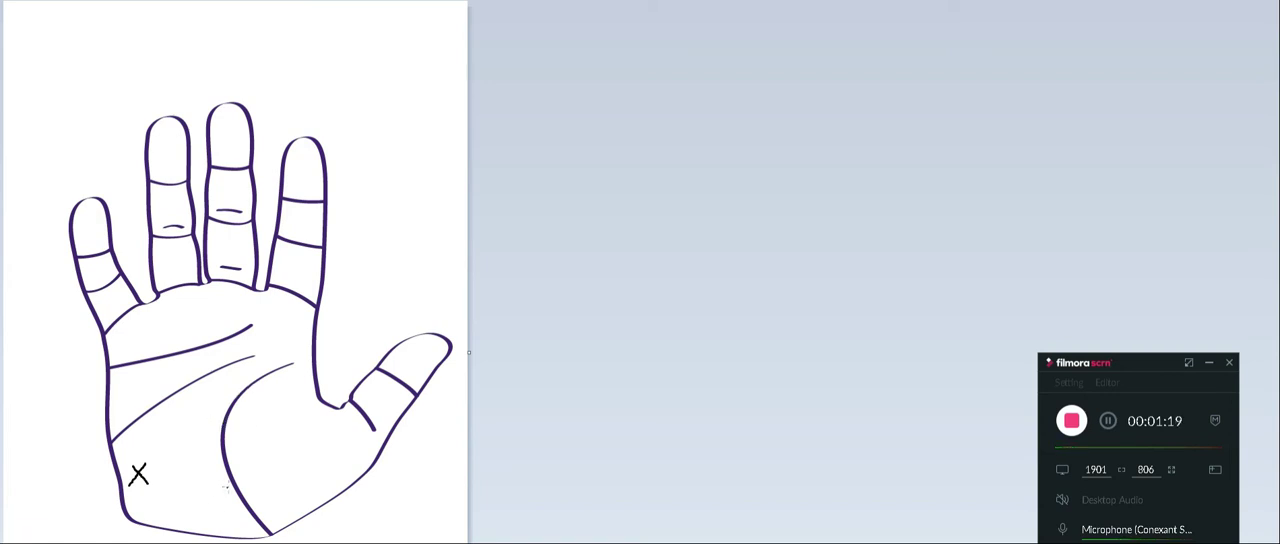
pyautogui.moveTo(150, 356); pyautogui.dragTo(224, 484)
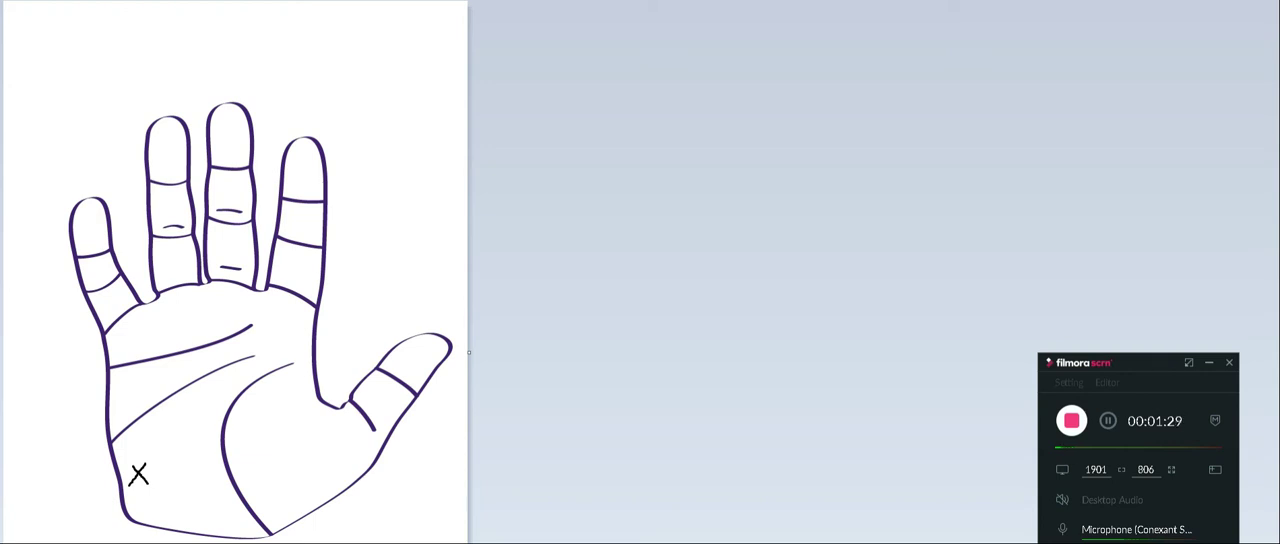
pyautogui.moveTo(764, 400)
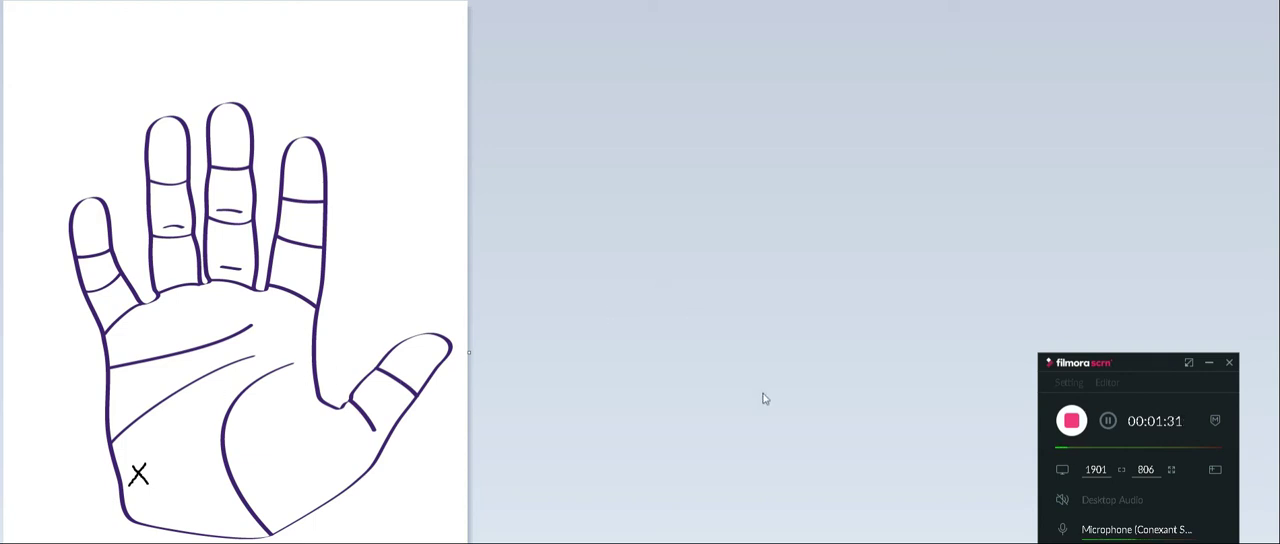
pyautogui.moveTo(776, 400)
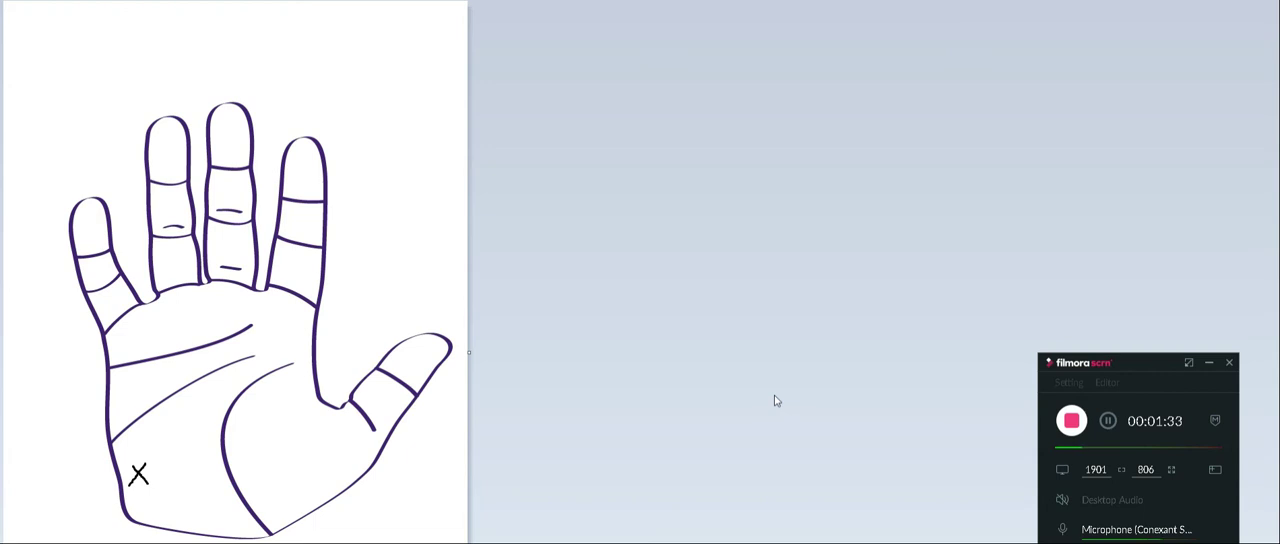